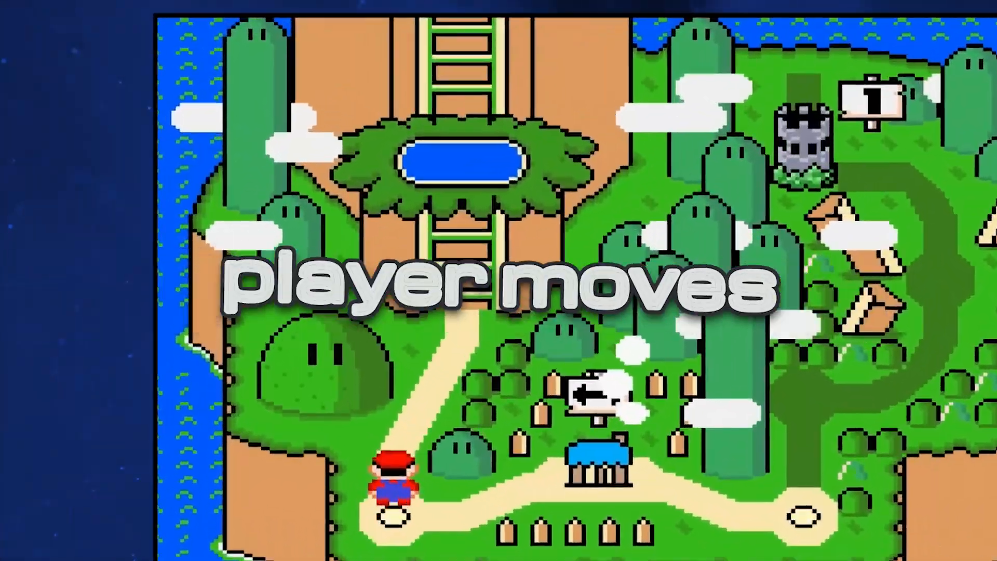
pyautogui.press('Up')
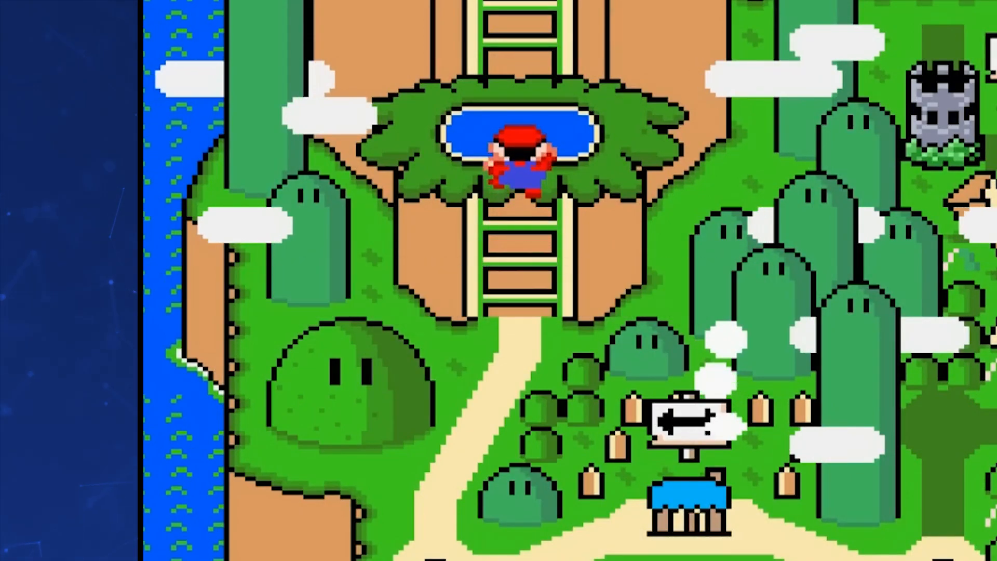